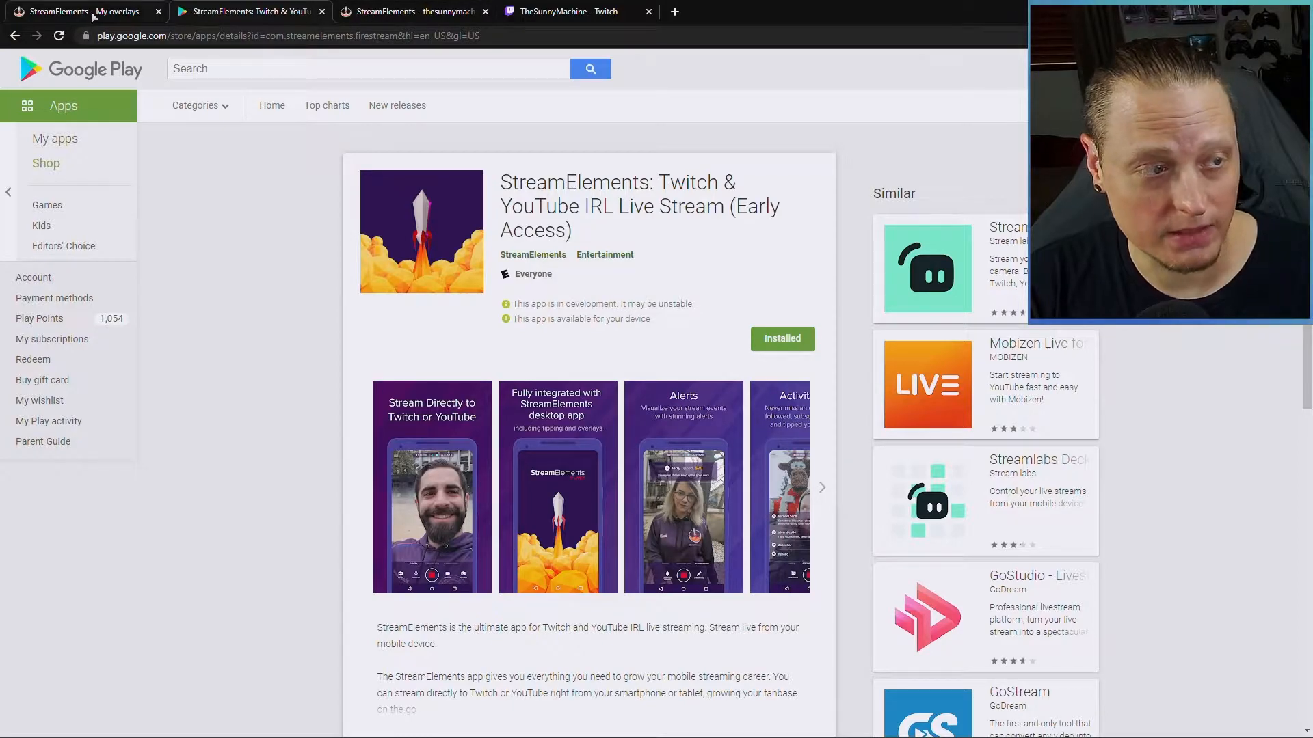
Step: Switch from the app store page to the My Overlays dashboard listing saved overlays
click(118, 11)
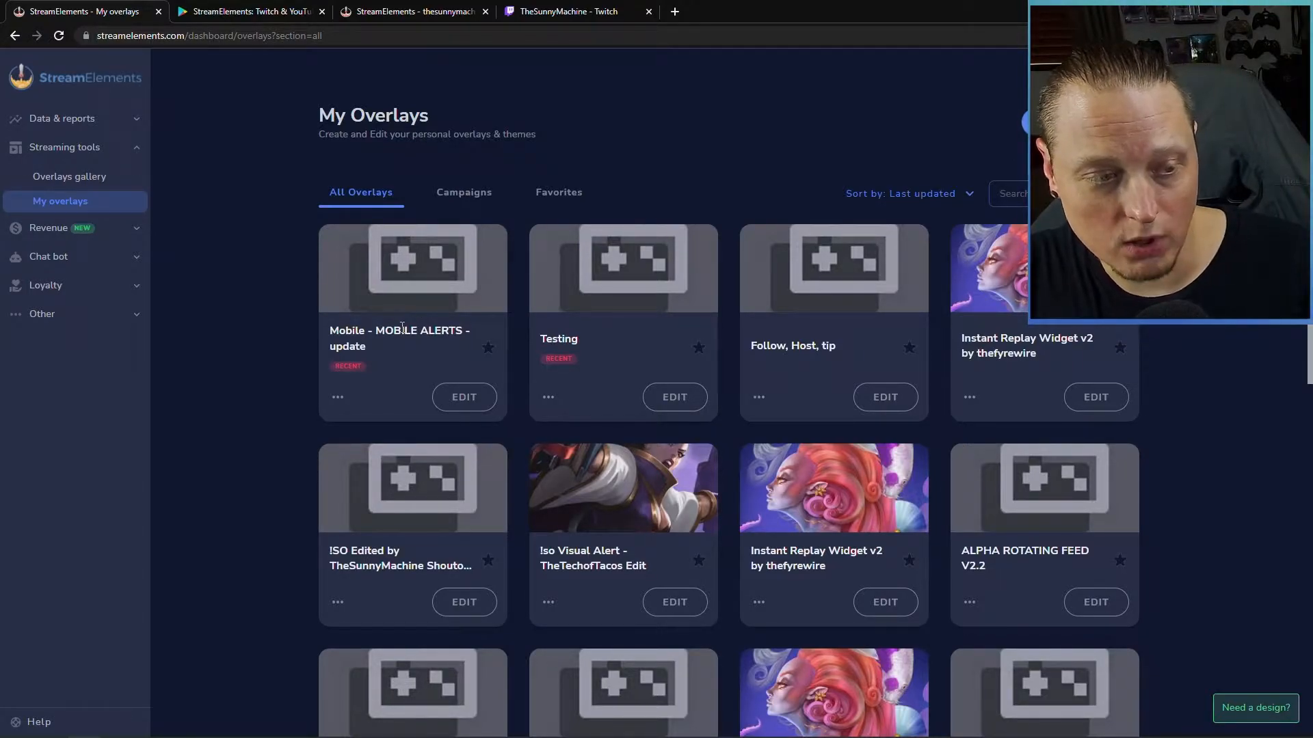
mouse_move(400, 338)
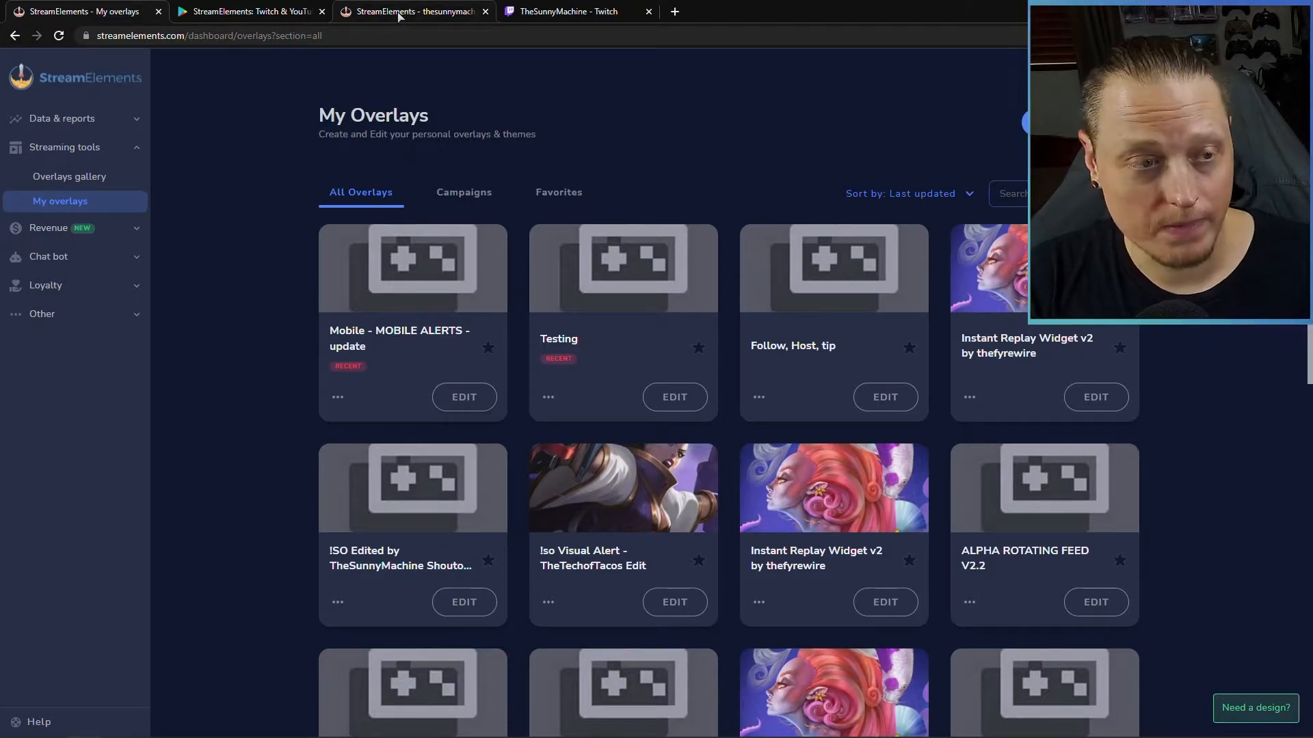
Step: Open the 'Mobile - MOBILE ALERTS - update' overlay in the editor with its event emulation list
click(463, 397)
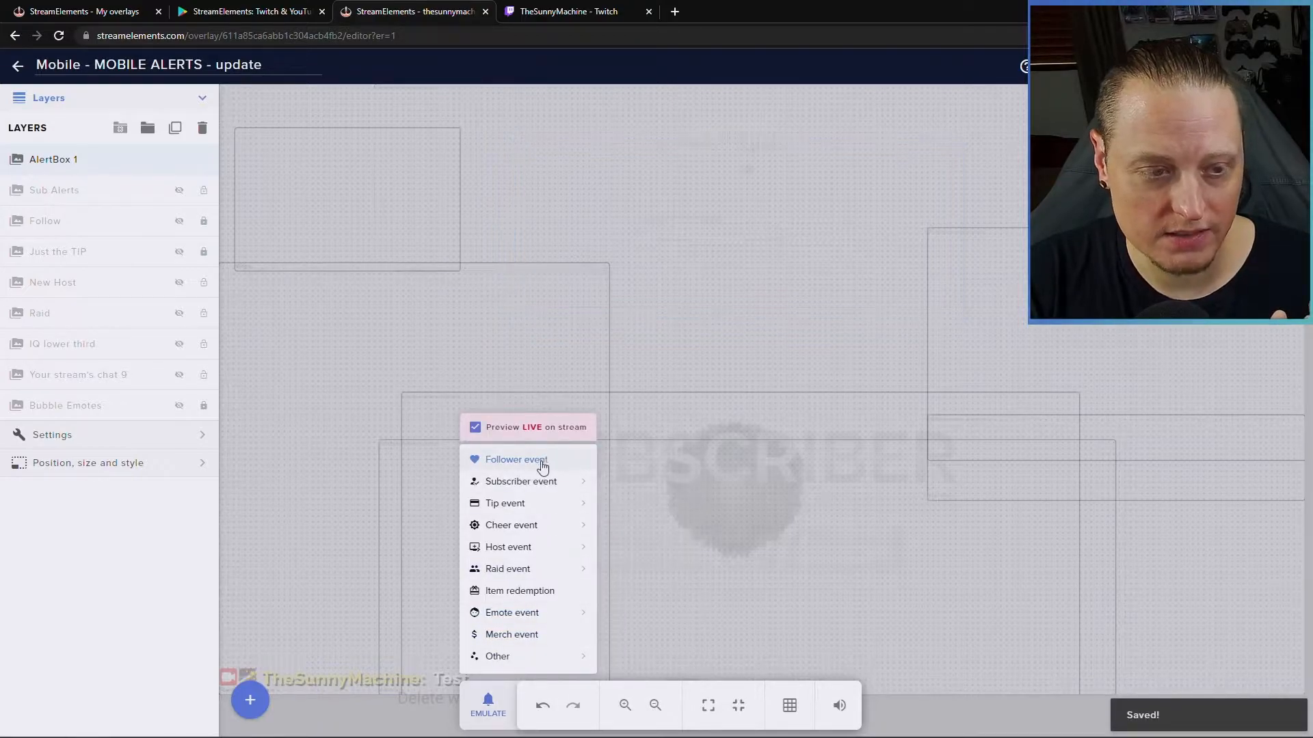
Step: Emulate a follower event so the custom alert layers show instead of AlertBox 1
click(515, 459)
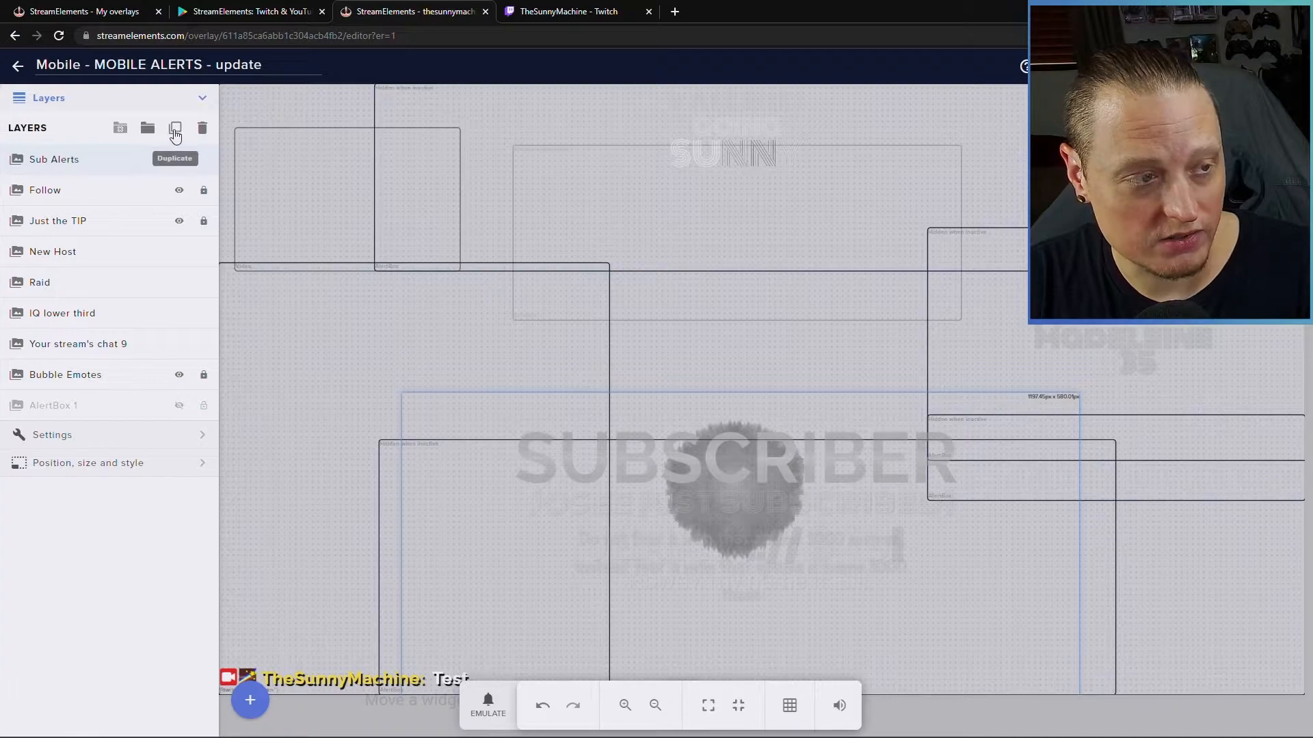
Step: Start duplicating the Sub Alerts widget, bringing up the list of destination overlays
click(175, 128)
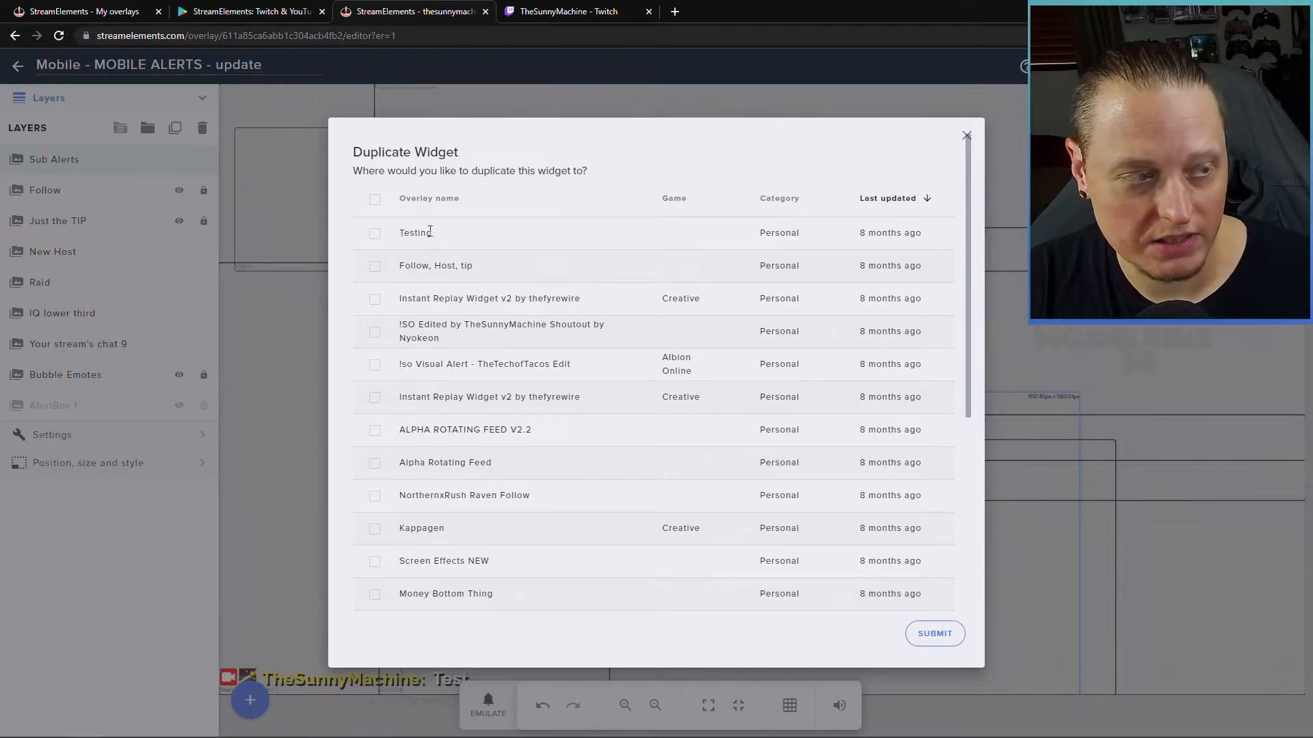
double_click(414, 233)
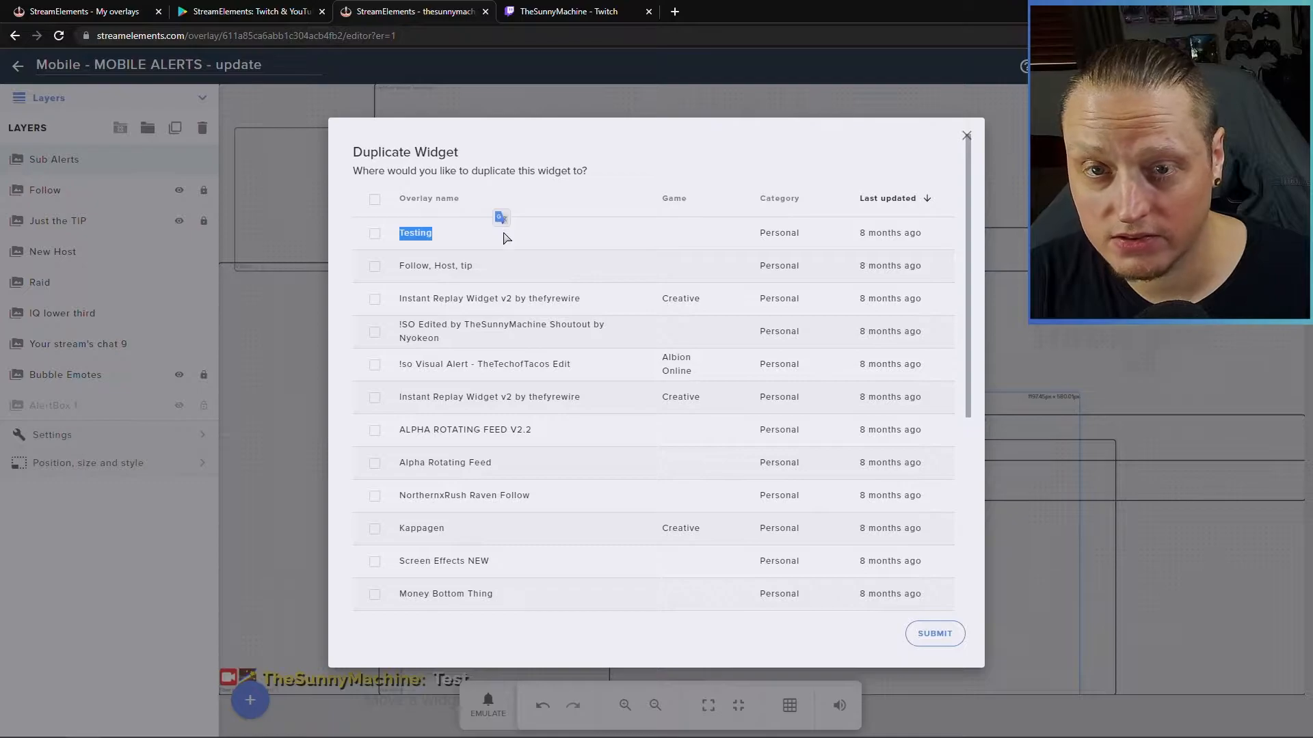